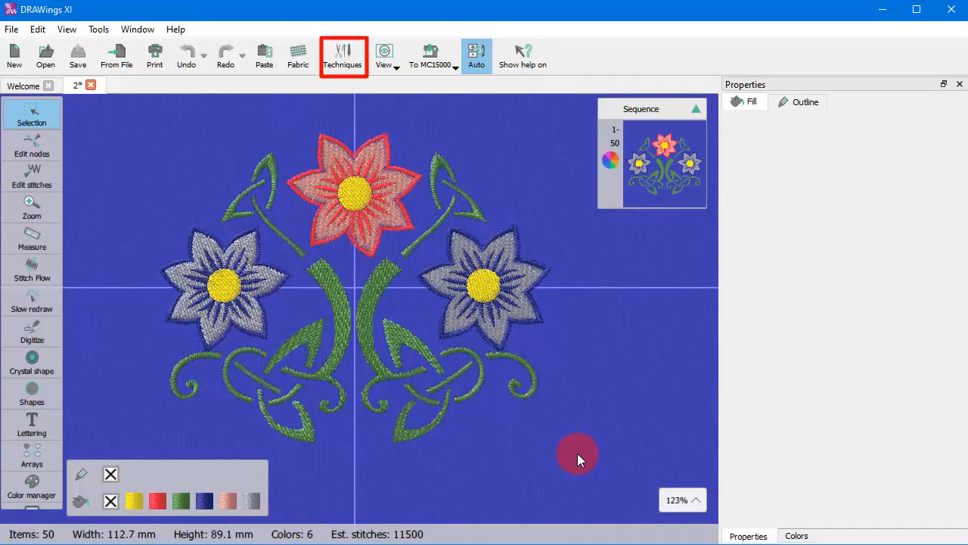
{"action": "mouse_move", "coordinate": [396, 169]}
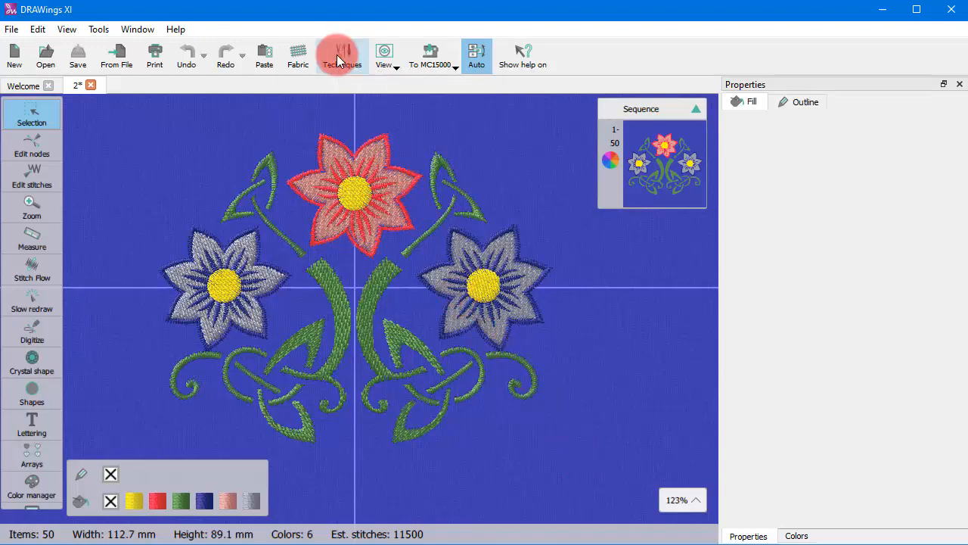
Step: Accept the default Embroidery technique and begin a new empty design on the hoop
{"action": "left_click", "coordinate": [342, 55]}
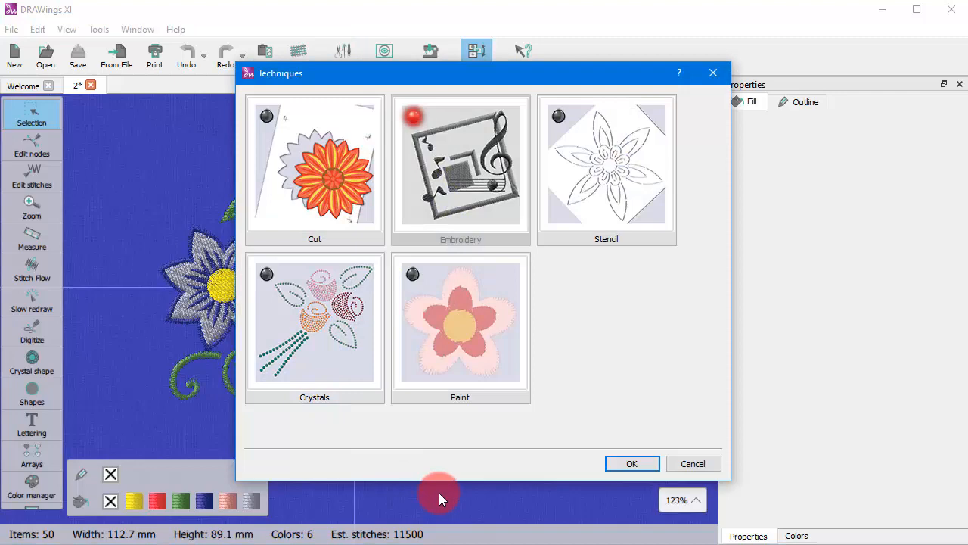
{"action": "mouse_move", "coordinate": [633, 463]}
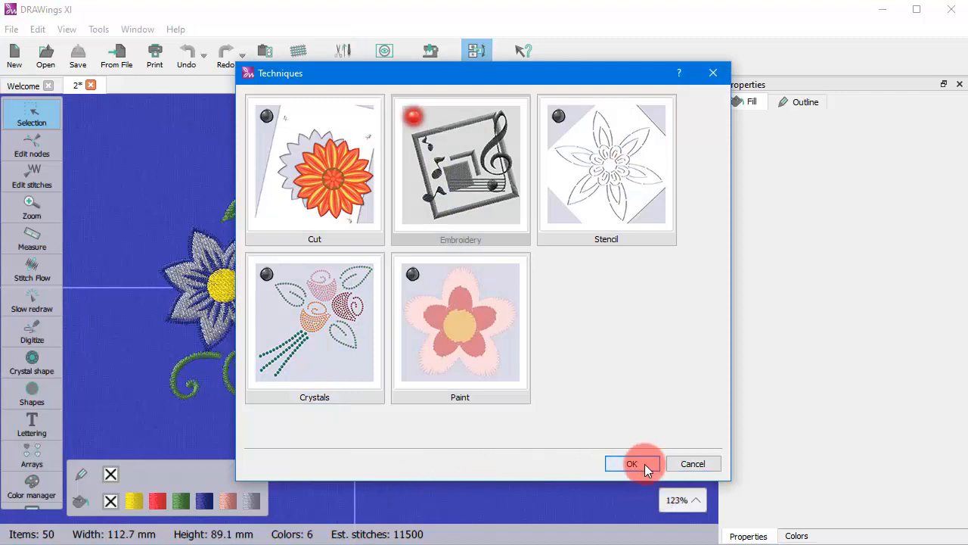
{"action": "left_click", "coordinate": [633, 463]}
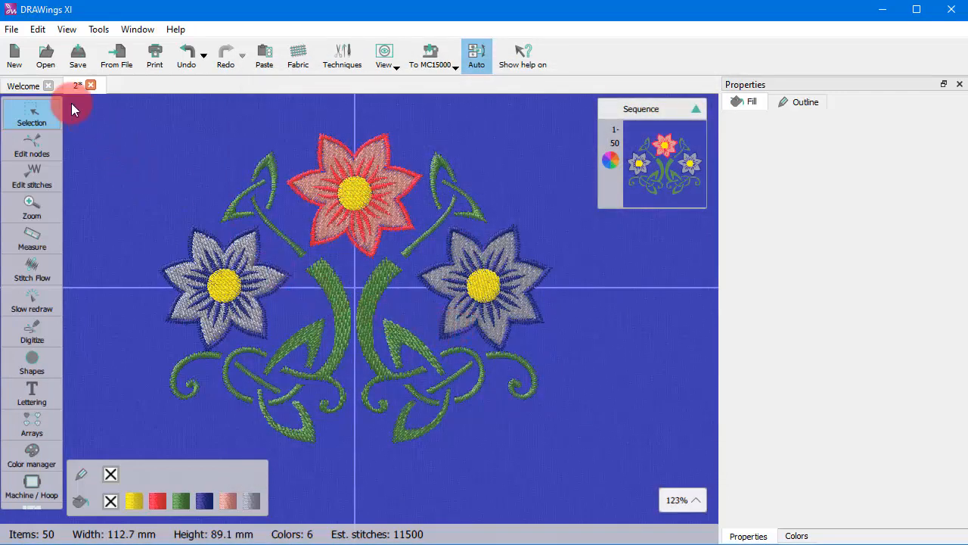
{"action": "left_click", "coordinate": [14, 55]}
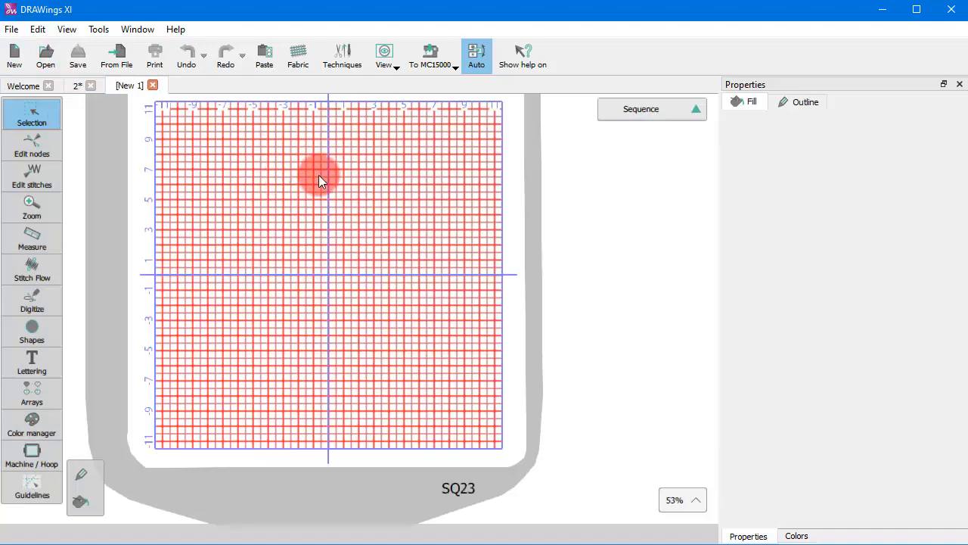
{"action": "left_click", "coordinate": [342, 51]}
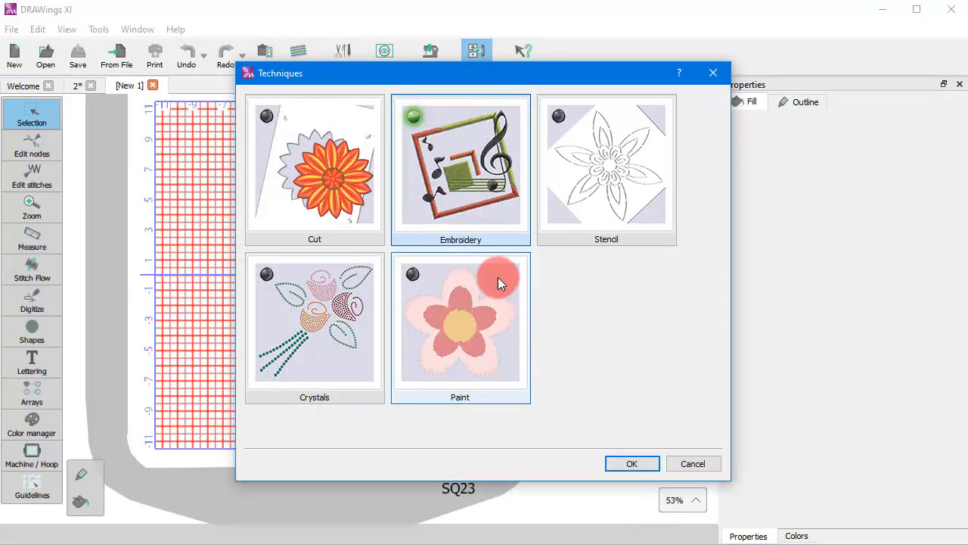
{"action": "left_click", "coordinate": [633, 463]}
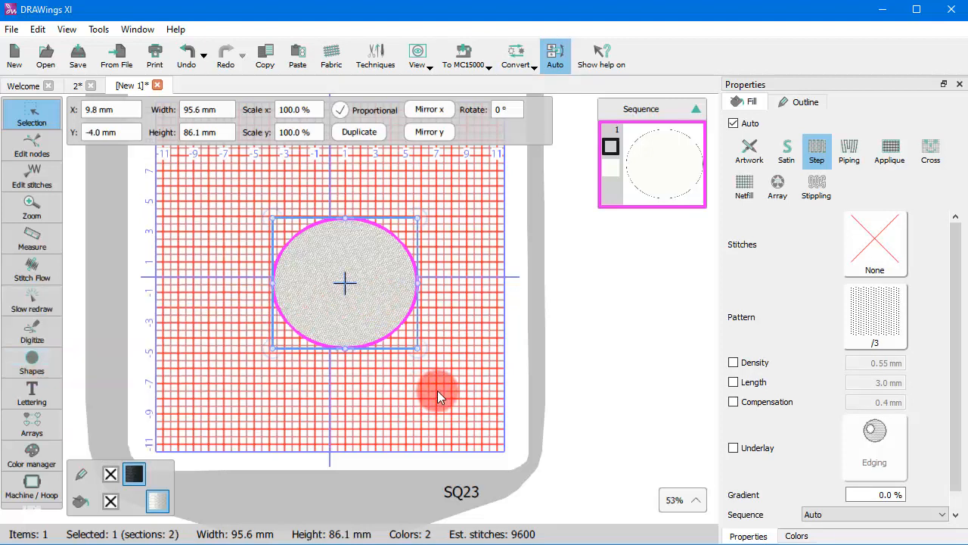
{"action": "mouse_move", "coordinate": [462, 396]}
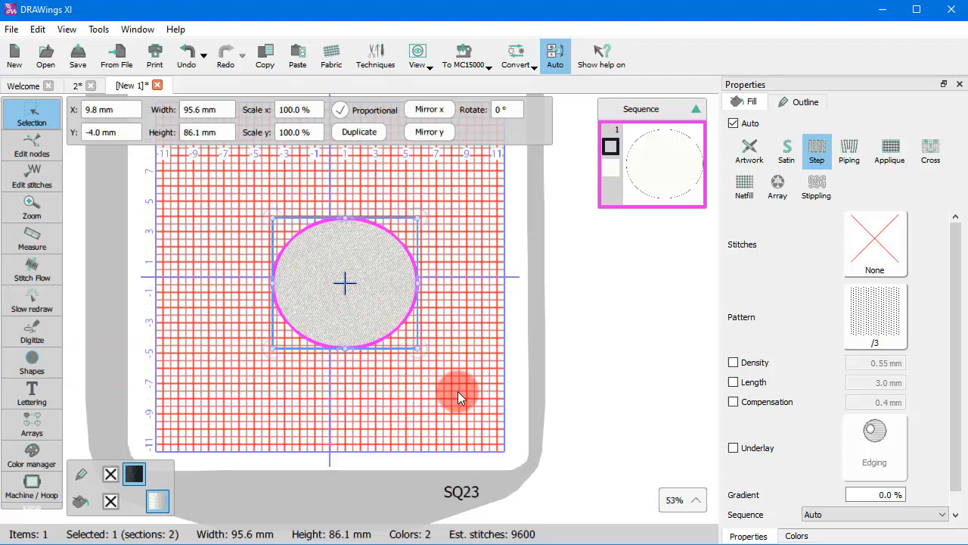
{"action": "mouse_move", "coordinate": [394, 121]}
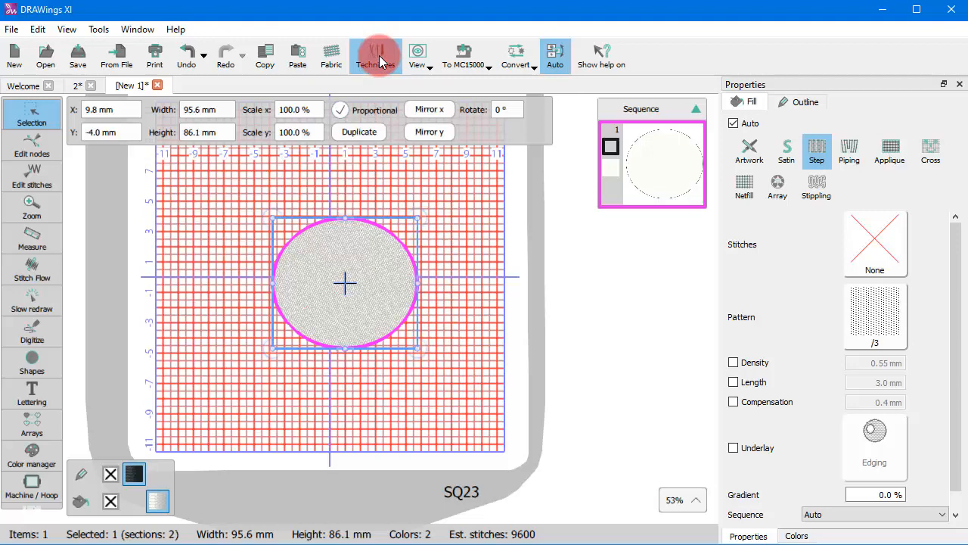
Step: Enable the Crystals card in the Techniques dialog so crystal fills and shapes become available
{"action": "left_click", "coordinate": [375, 54]}
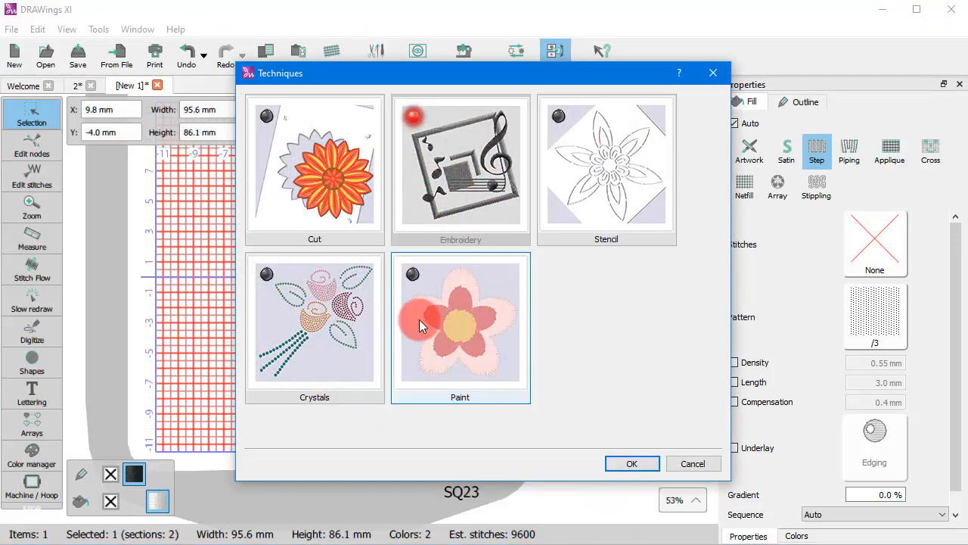
{"action": "left_click", "coordinate": [314, 169]}
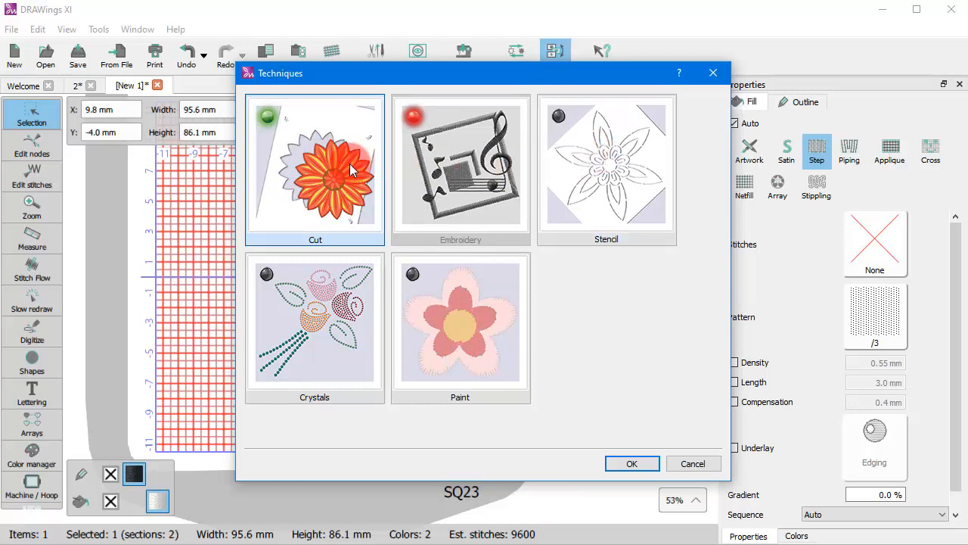
{"action": "left_click", "coordinate": [460, 169]}
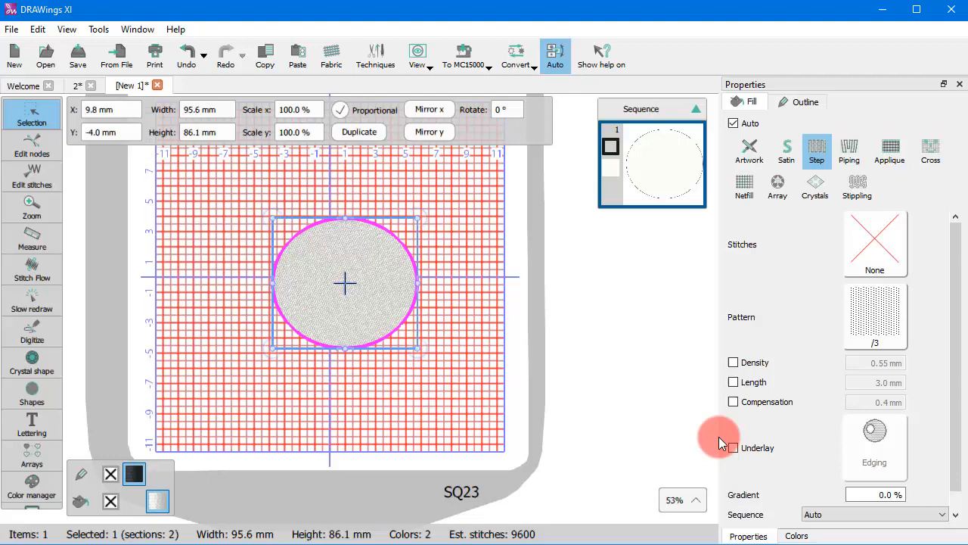
{"action": "mouse_move", "coordinate": [814, 188]}
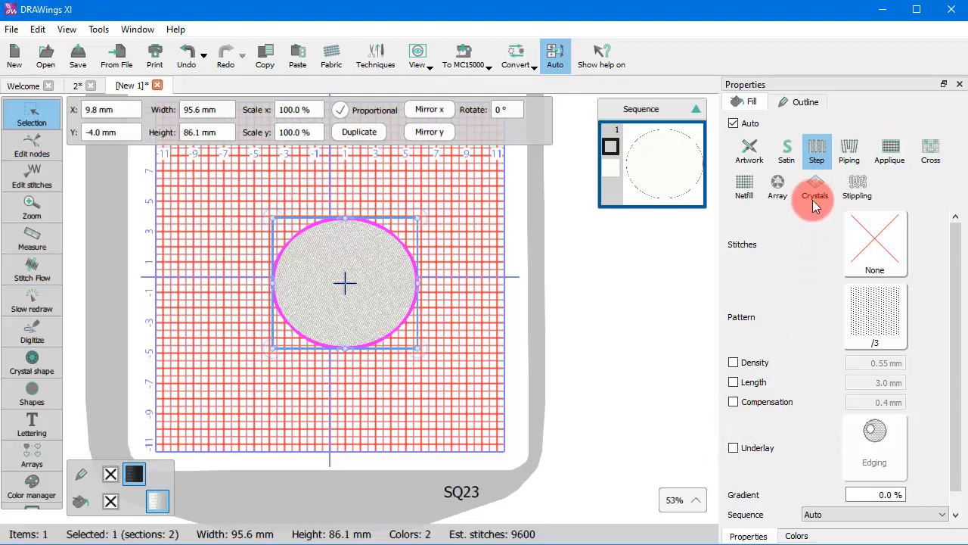
Step: Change the oval's fill to Crystals using the Swarovski Round palette
{"action": "left_click", "coordinate": [814, 185]}
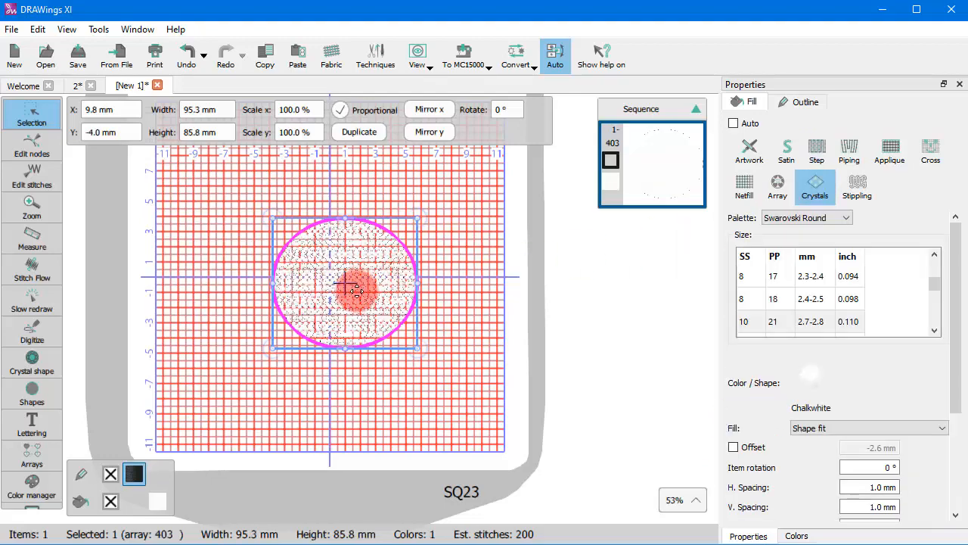
{"action": "scroll", "scroll_direction": "up", "scroll_amount": 3}
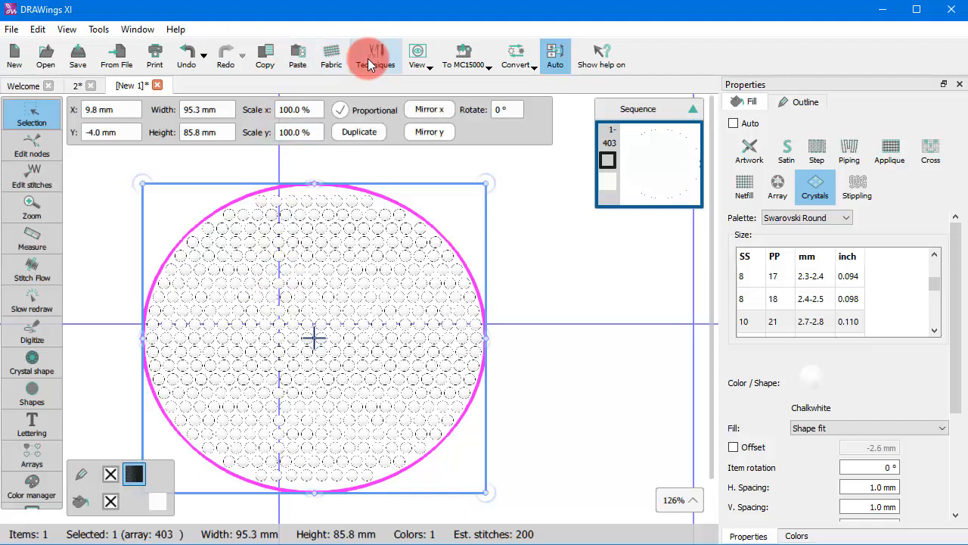
Step: Set the oval's outline to Crystals and deselect it to view the crystal edge
{"action": "left_click", "coordinate": [805, 101]}
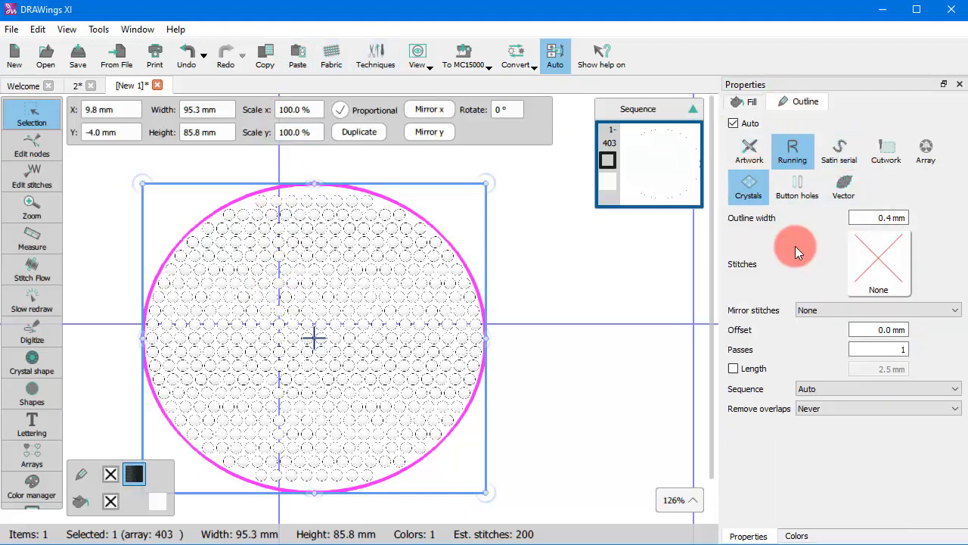
{"action": "left_click", "coordinate": [578, 393]}
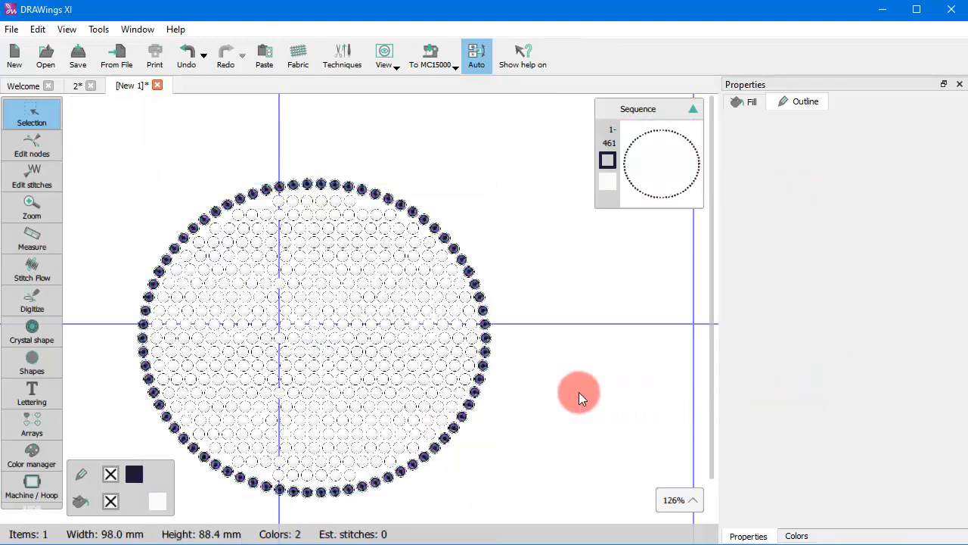